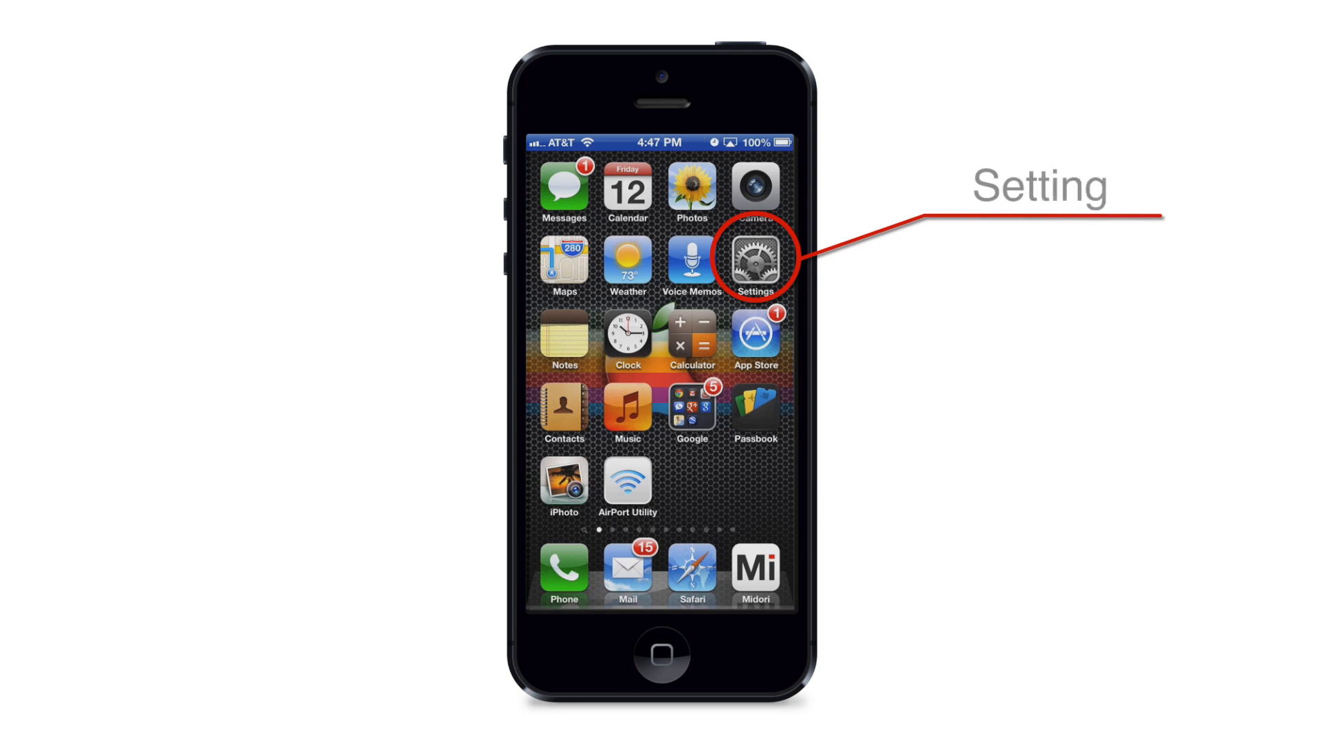
# Step: Go from the home screen into Settings and its Wi-Fi network list
pyautogui.click(755, 261)
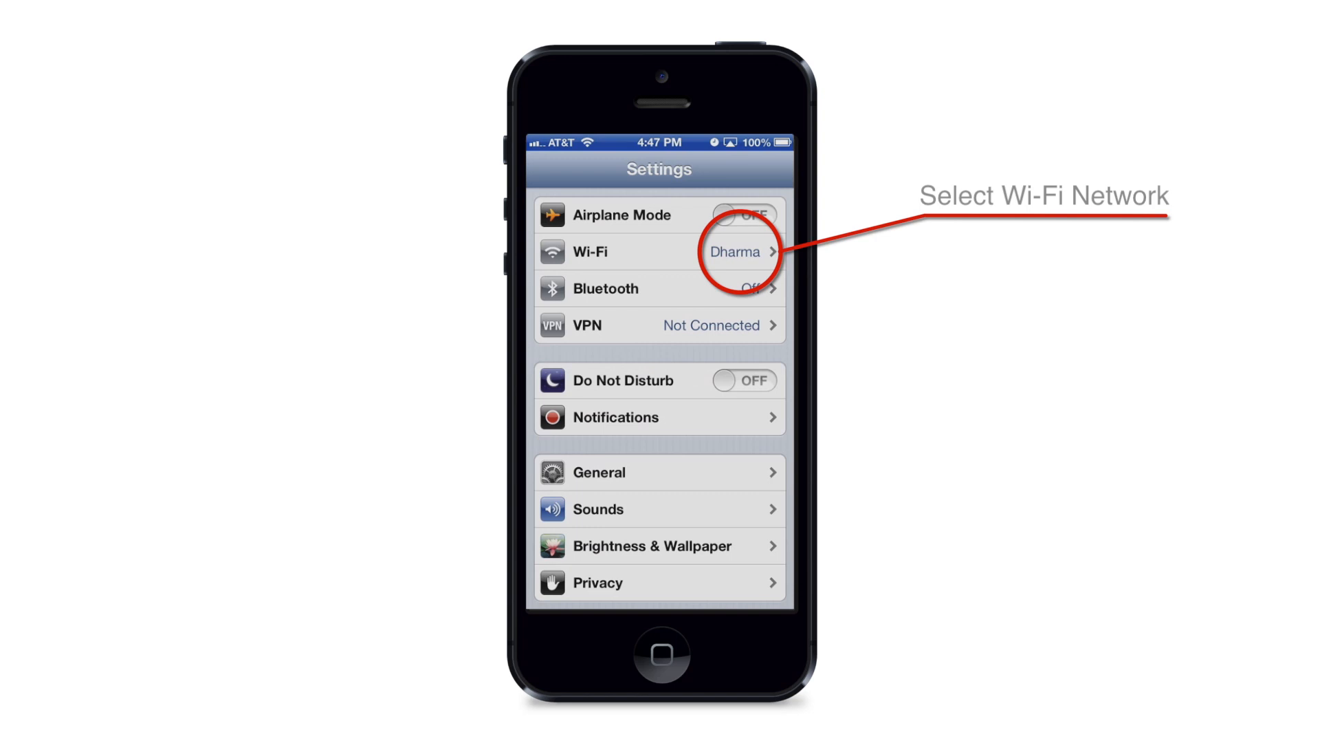
pyautogui.click(659, 250)
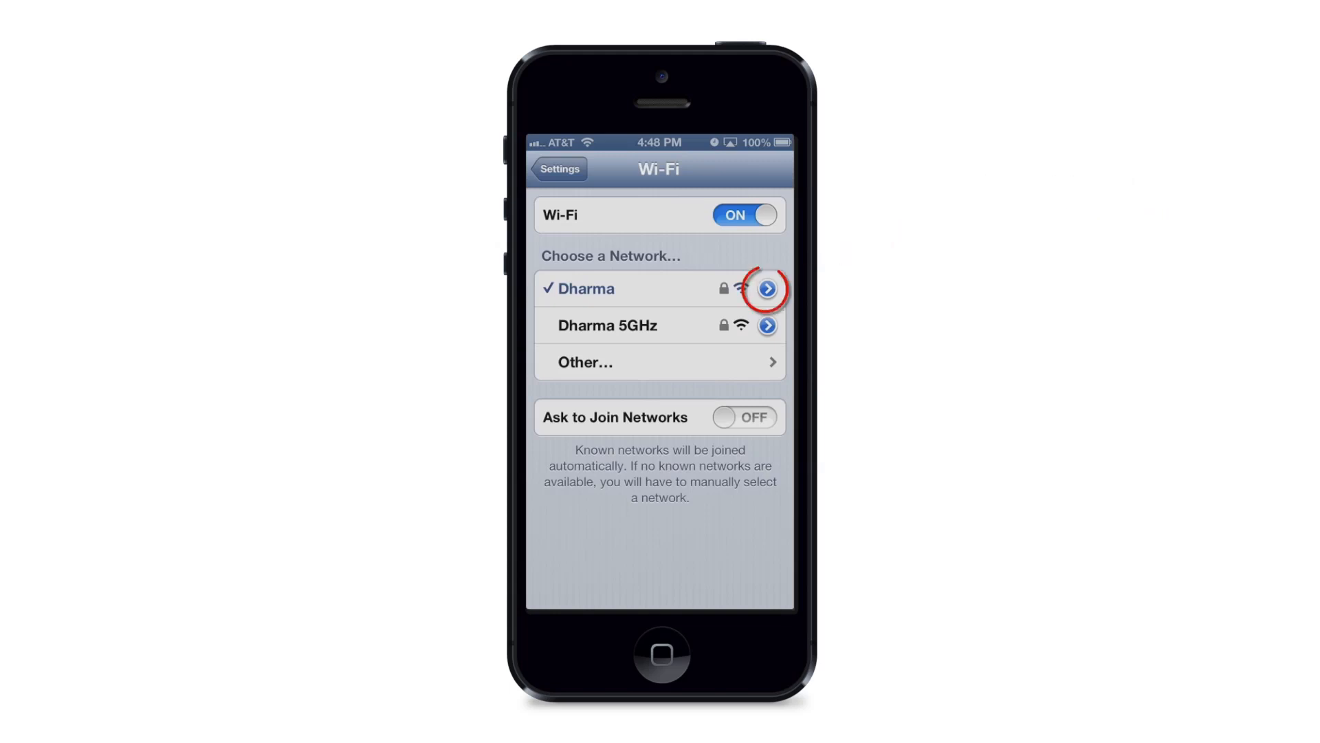
# Step: Show the Dharma network's details: DHCP, IP 10.0.1.55, router and DNS 10.0.1.1
pyautogui.click(765, 288)
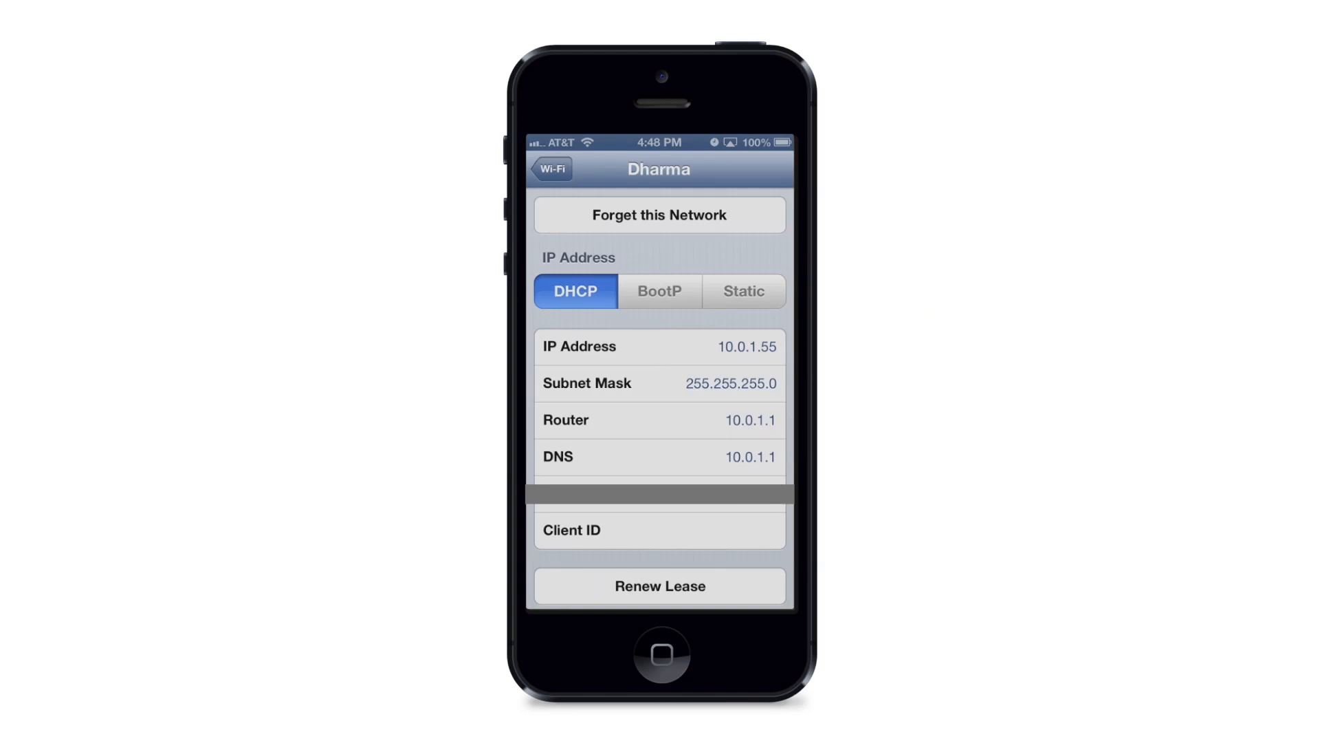
# Step: Replace the Dharma network's DNS server 10.0.1.1 with 8.8.8.8
pyautogui.click(749, 456)
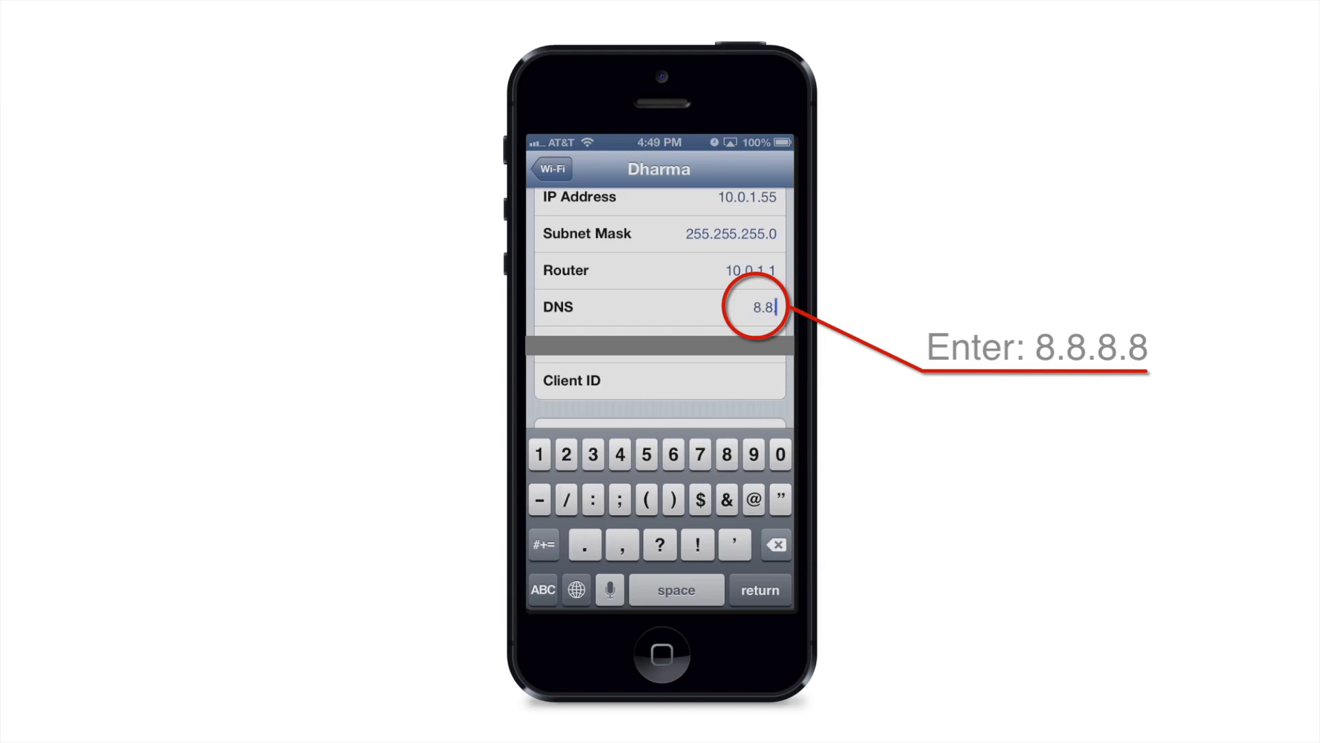
pyautogui.write('8.8')
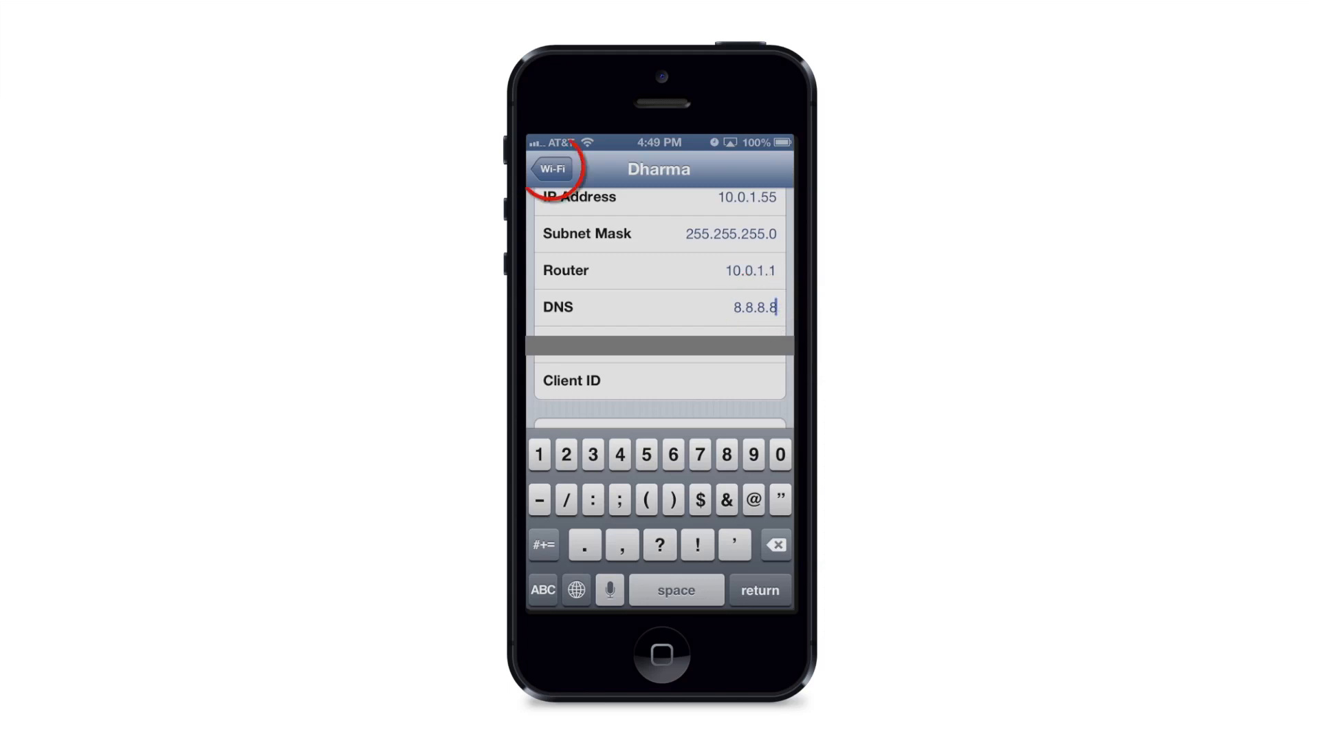
# Step: Reopen Dharma's details to confirm DNS stays 8.8.8.8, then back out to Settings
pyautogui.click(551, 169)
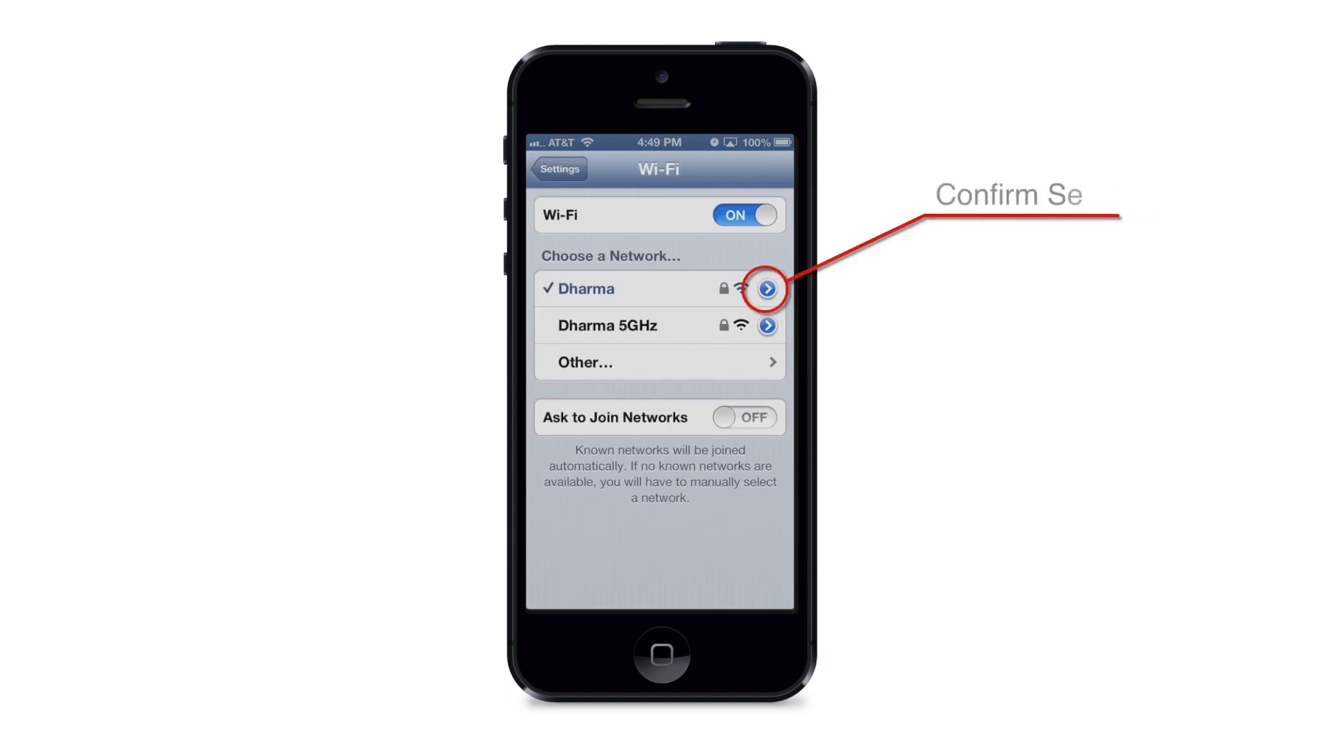
pyautogui.click(766, 288)
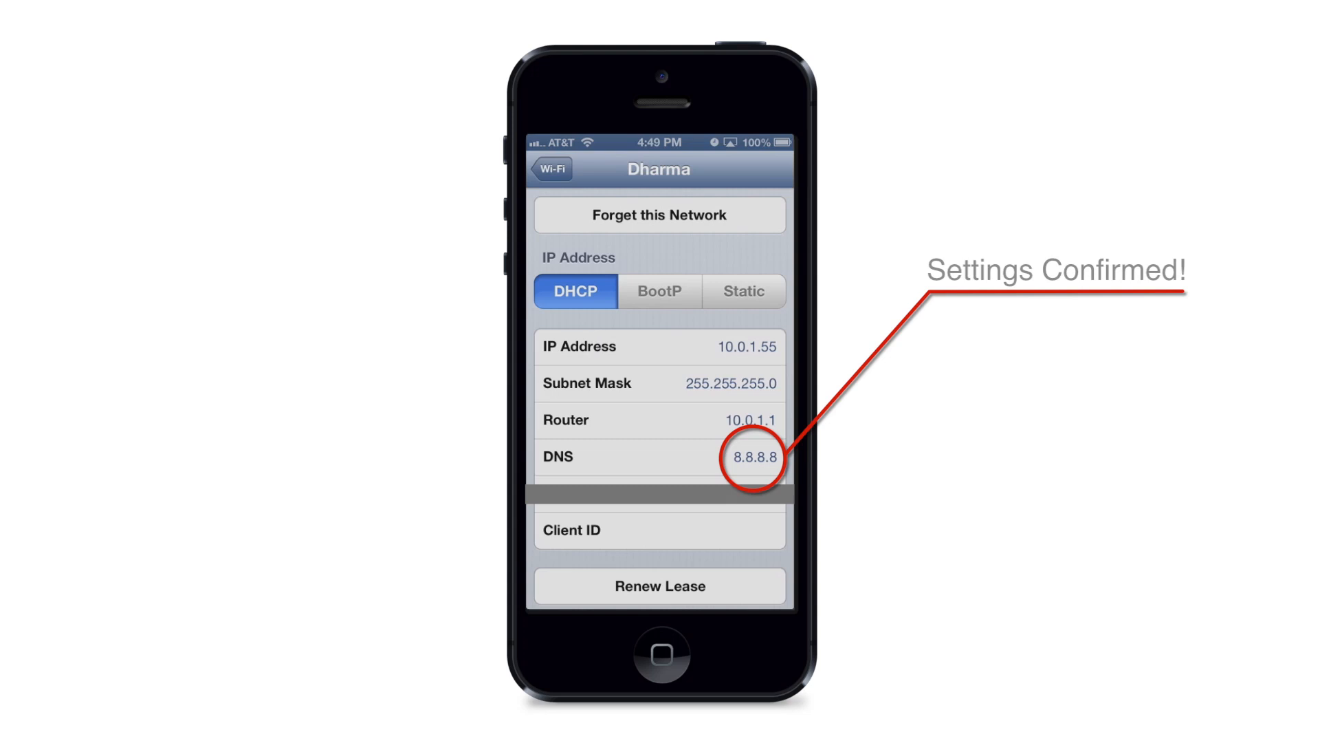
pyautogui.click(551, 168)
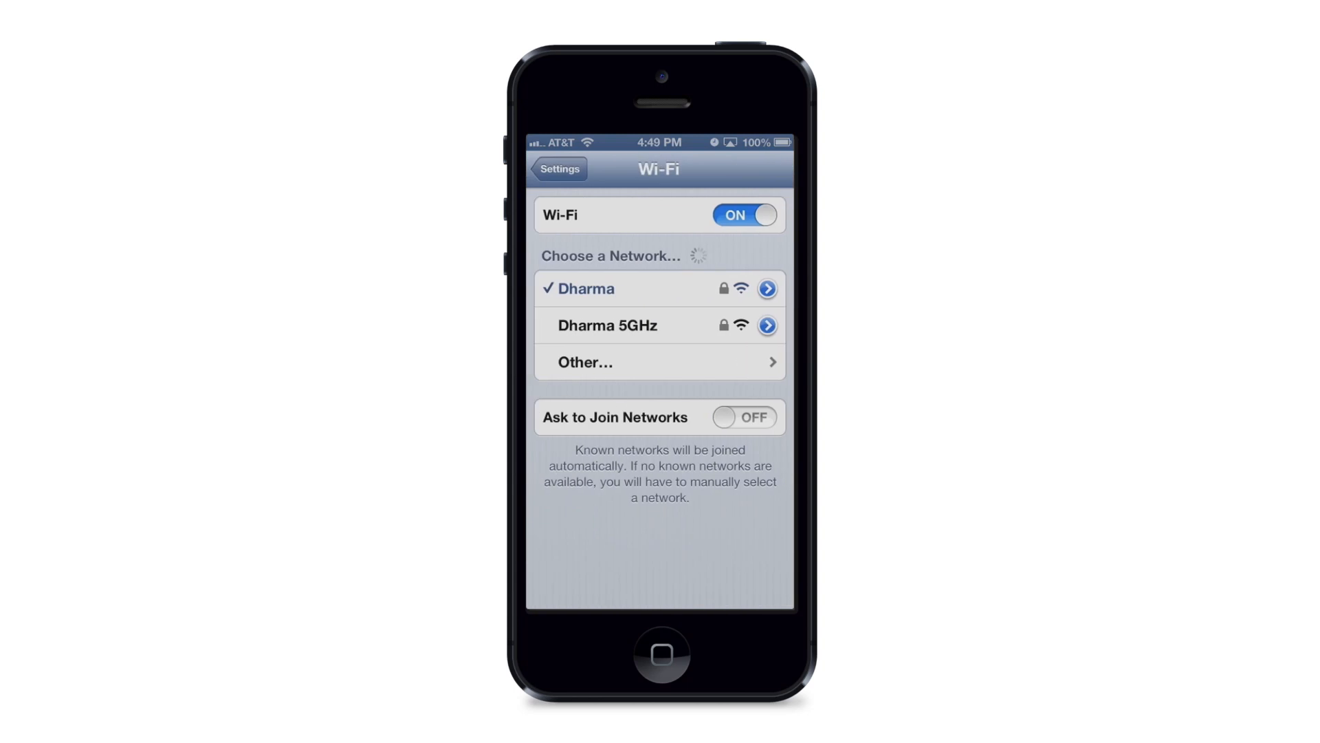
pyautogui.click(558, 168)
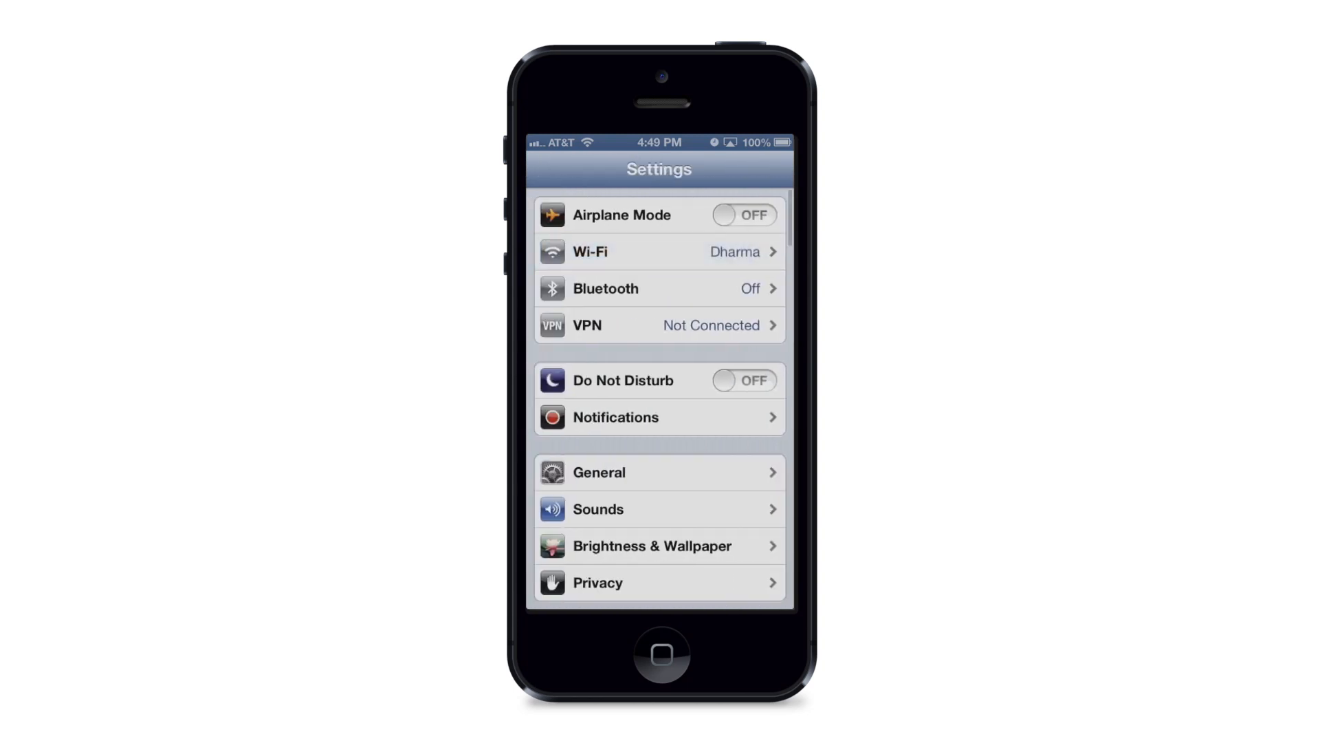
# Step: Exit Settings to the iPhone home screen via the Home button
pyautogui.click(659, 656)
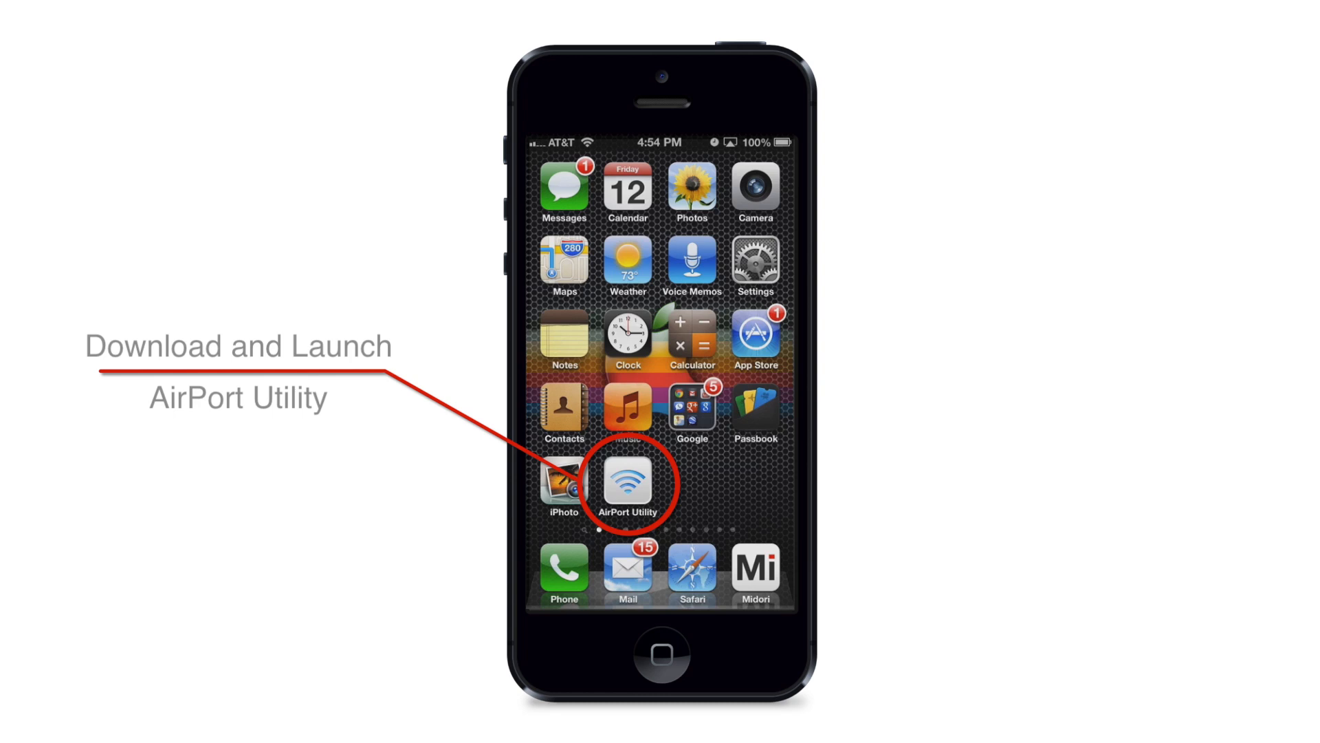
pyautogui.click(627, 487)
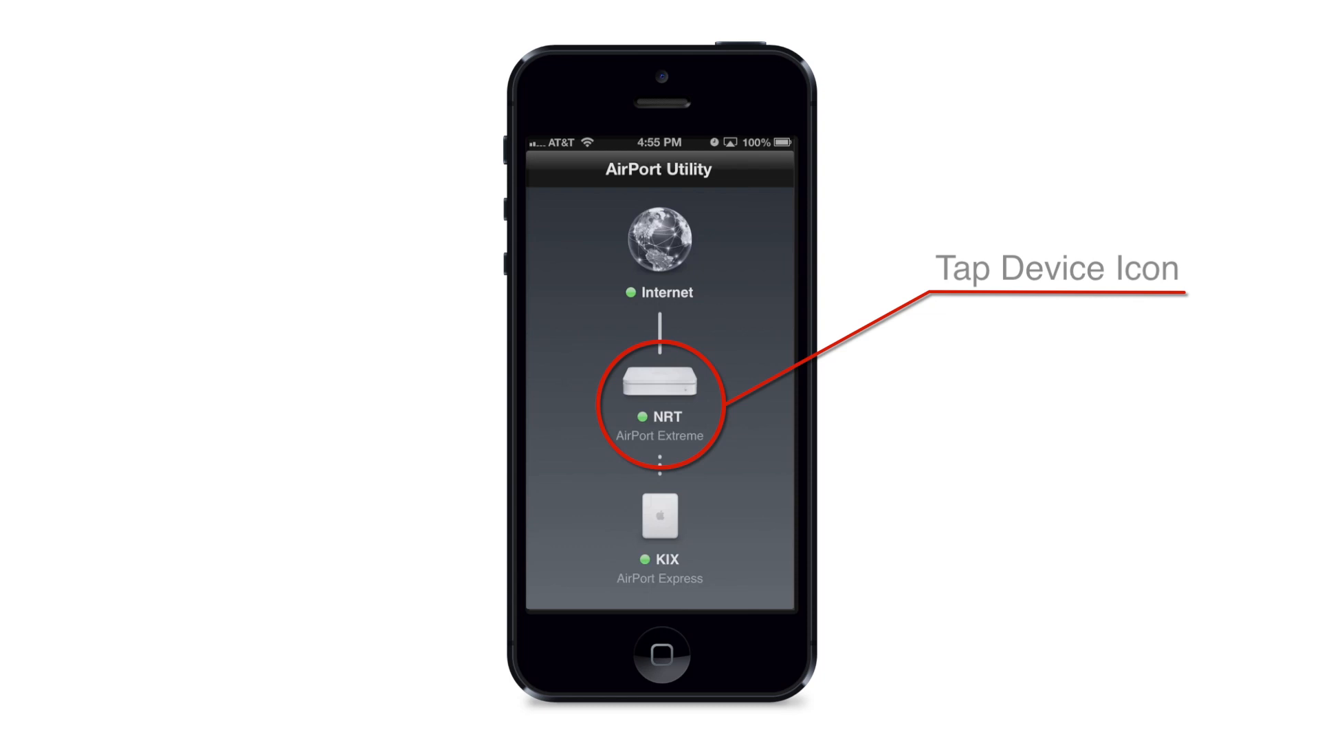
# Step: Show the NRT AirPort Extreme's detail page with firmware 7.6.1 and 4 wireless clients
pyautogui.click(658, 384)
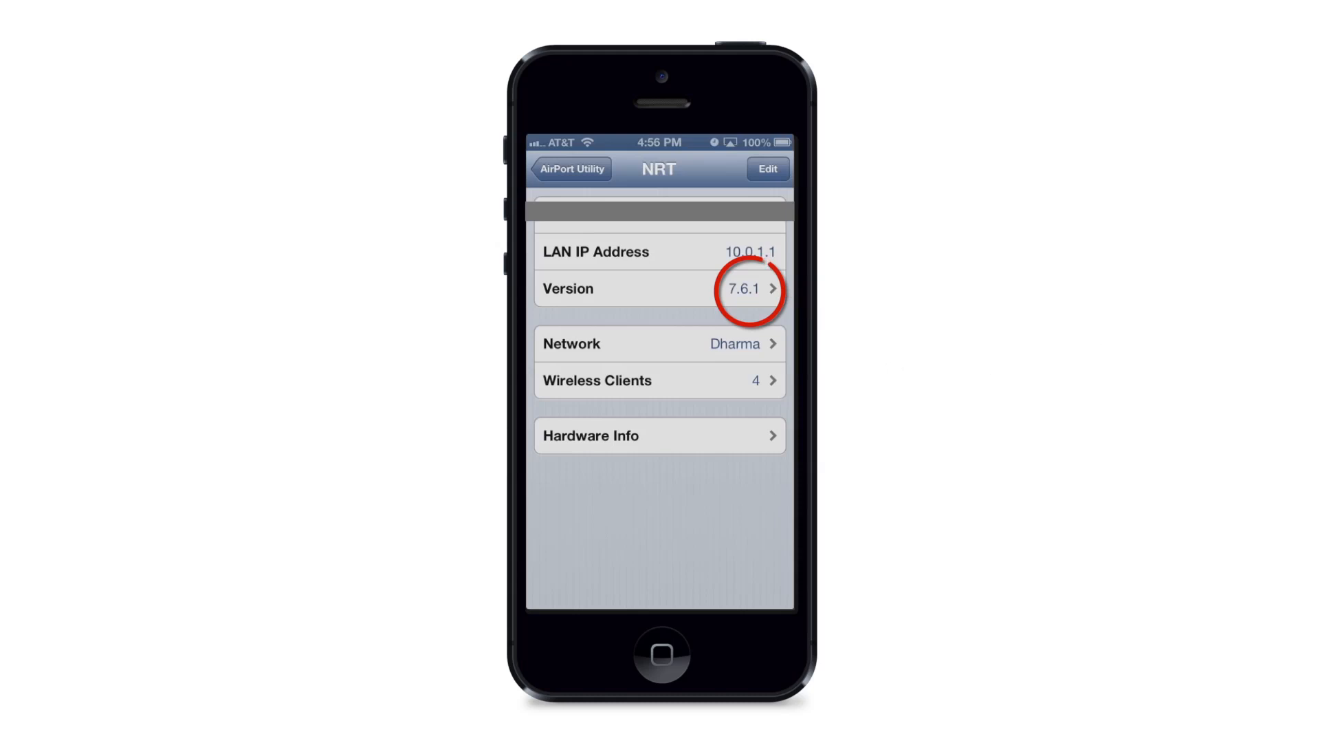
# Step: Bring up NRT's Firmware Update page stating version 7.6.1 is up to date
pyautogui.click(658, 288)
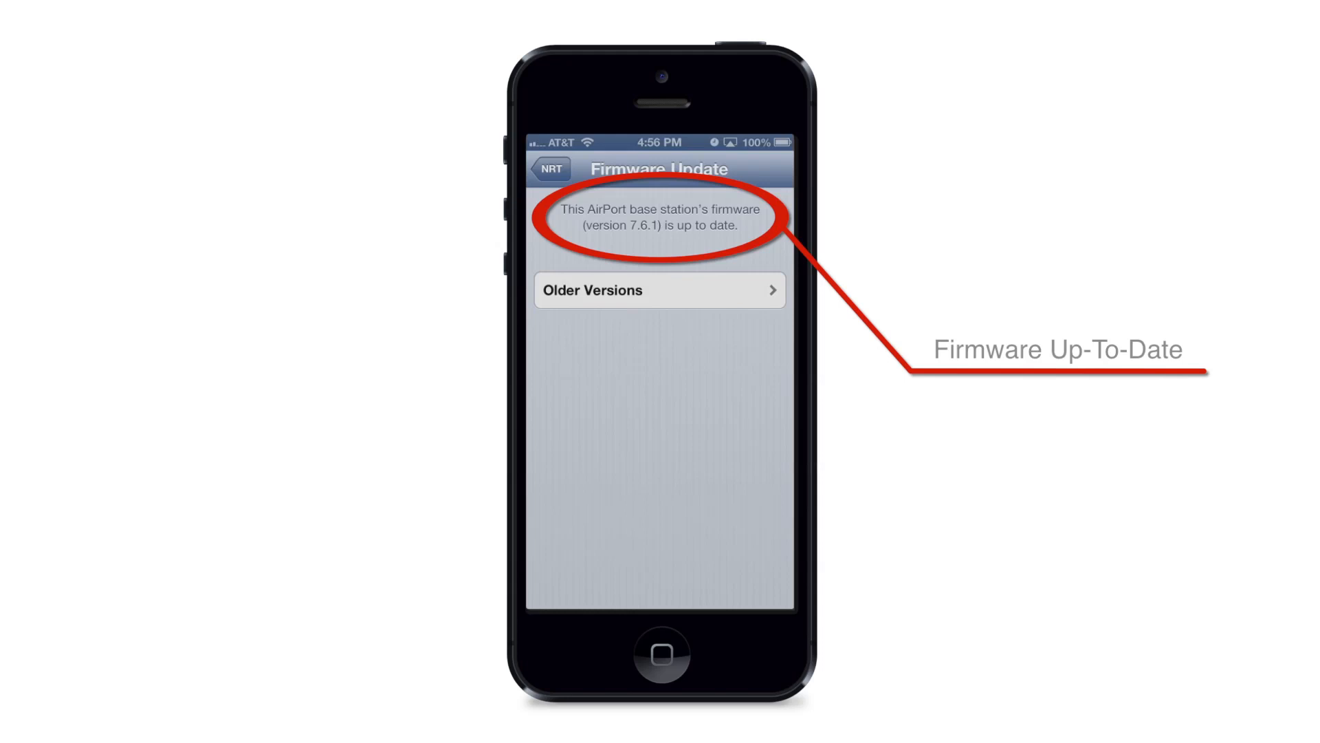
pyautogui.click(659, 290)
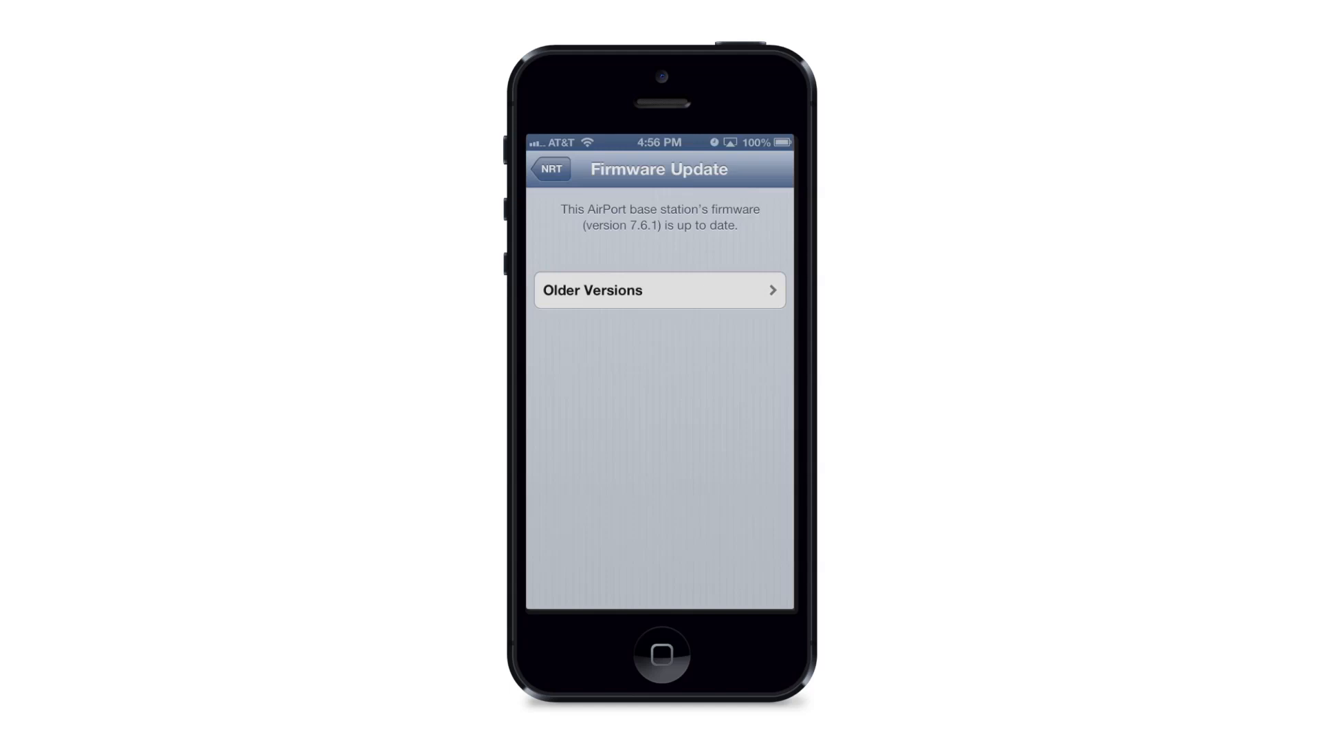
# Step: Back out of NRT's firmware page to the network map showing Internet, NRT and KIX
pyautogui.click(551, 168)
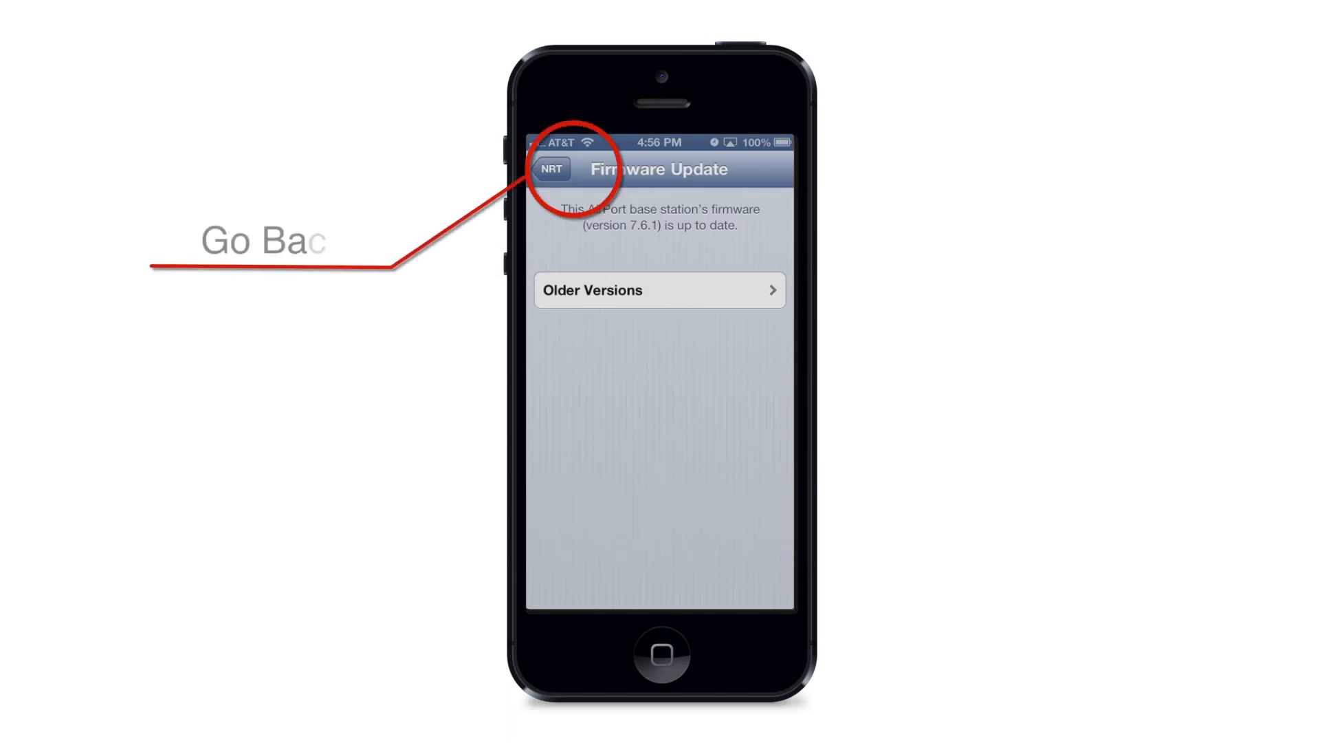
pyautogui.click(553, 168)
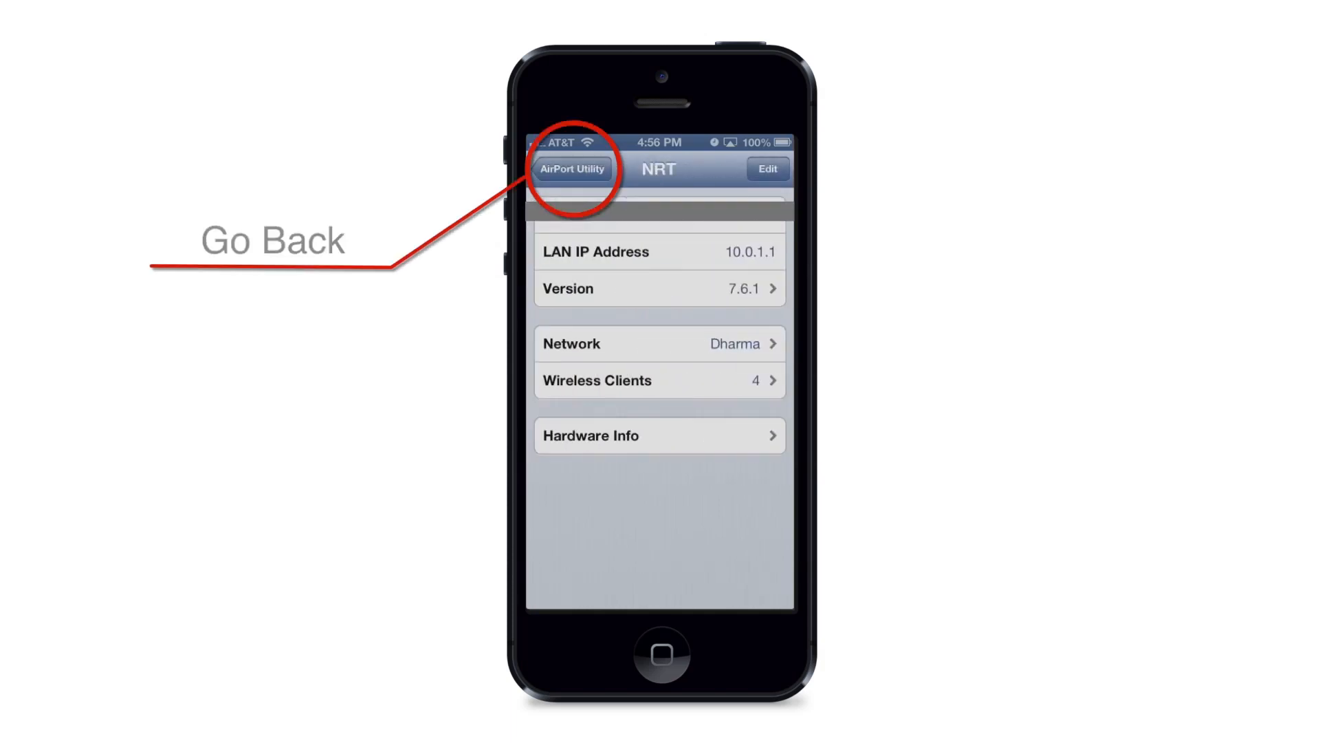
pyautogui.click(573, 168)
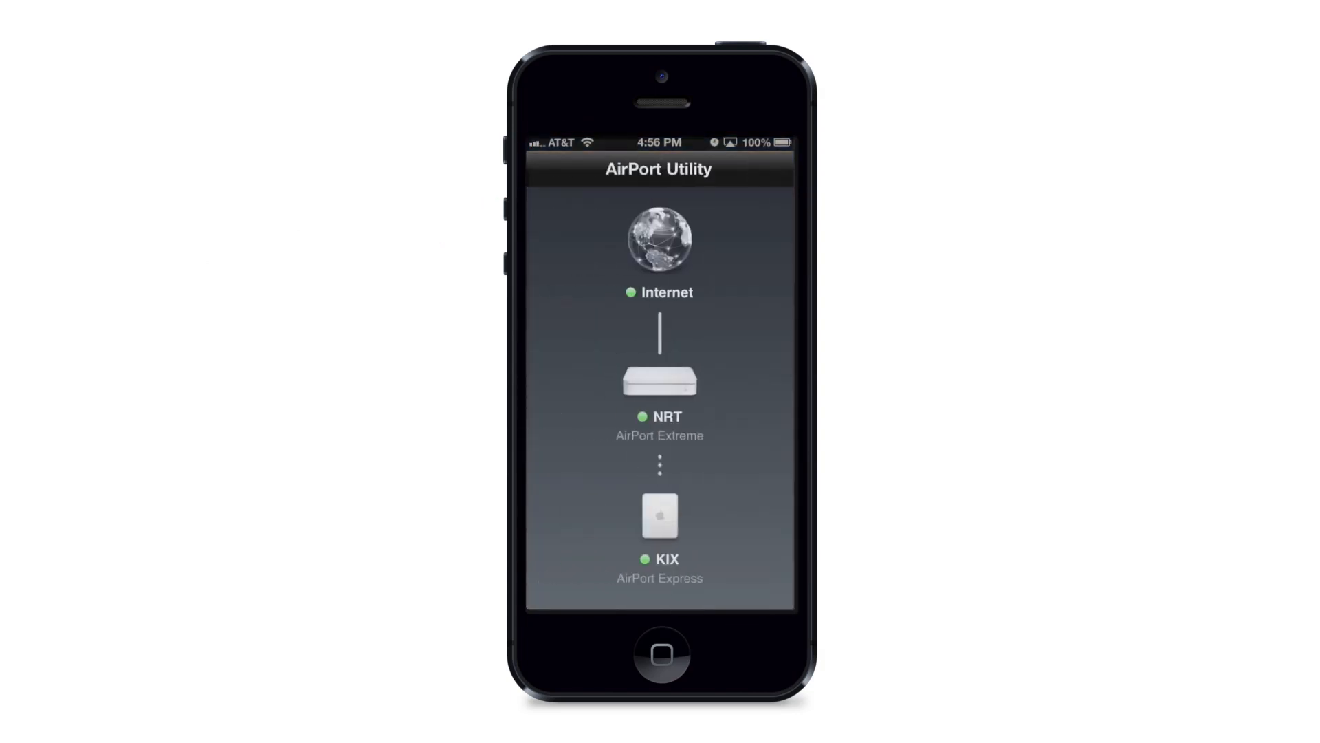
pyautogui.click(659, 524)
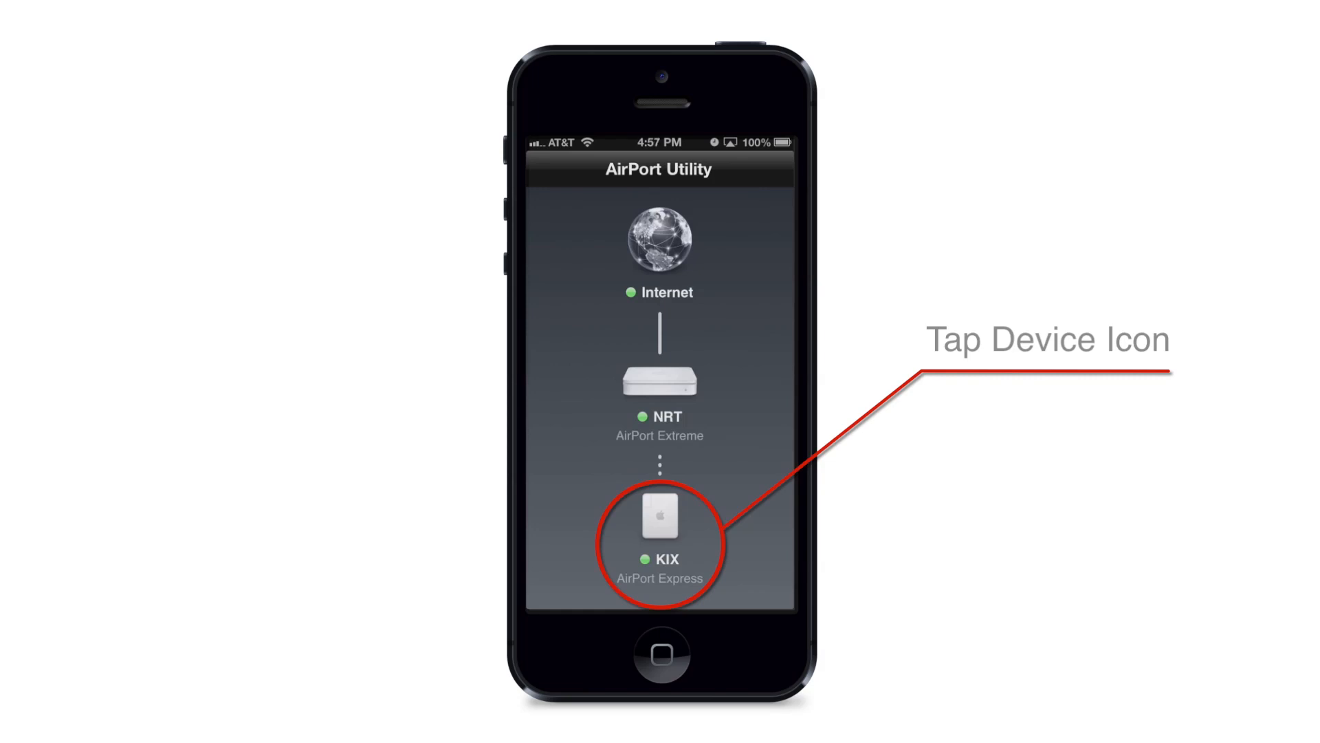
# Step: Show the KIX AirPort Express's detail page with IP 10.0.1.3, firmware 7.6.1 and 2 clients
pyautogui.click(659, 513)
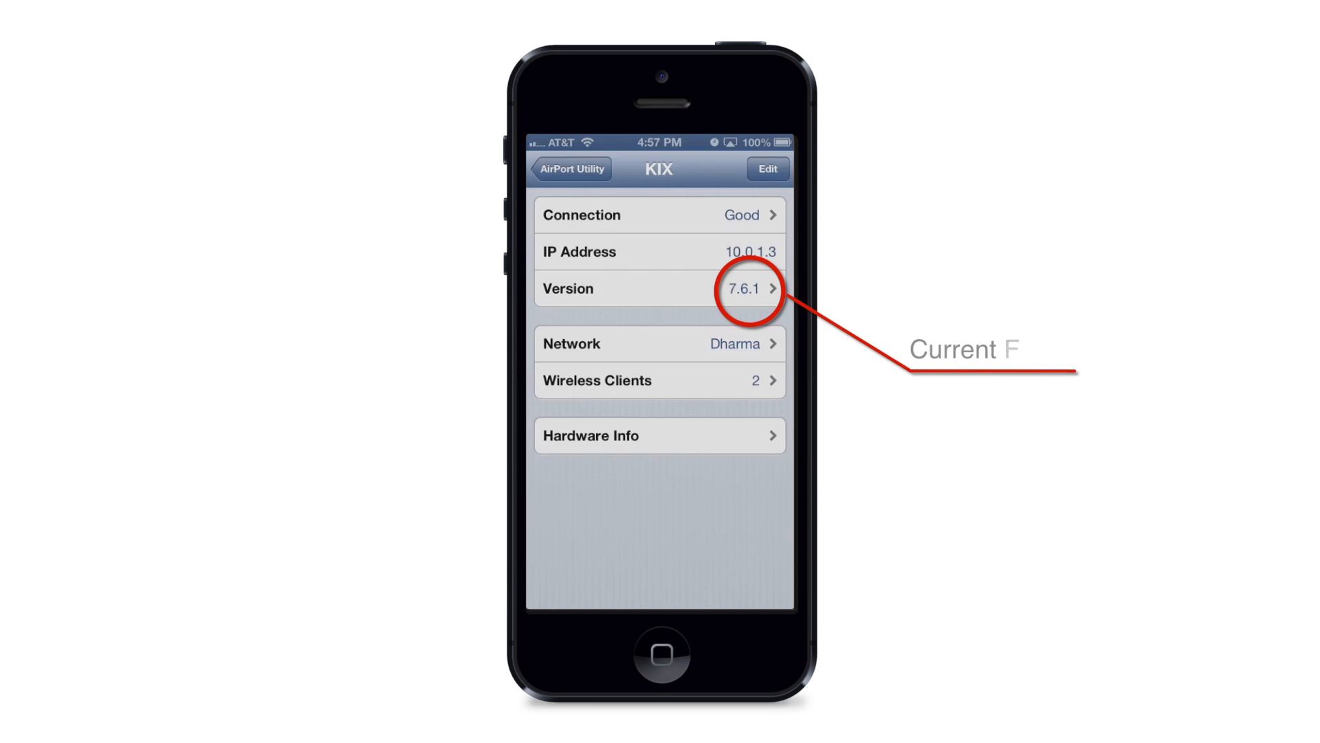
# Step: Confirm KIX's firmware 7.6.1 is up to date and return to the network map
pyautogui.click(660, 287)
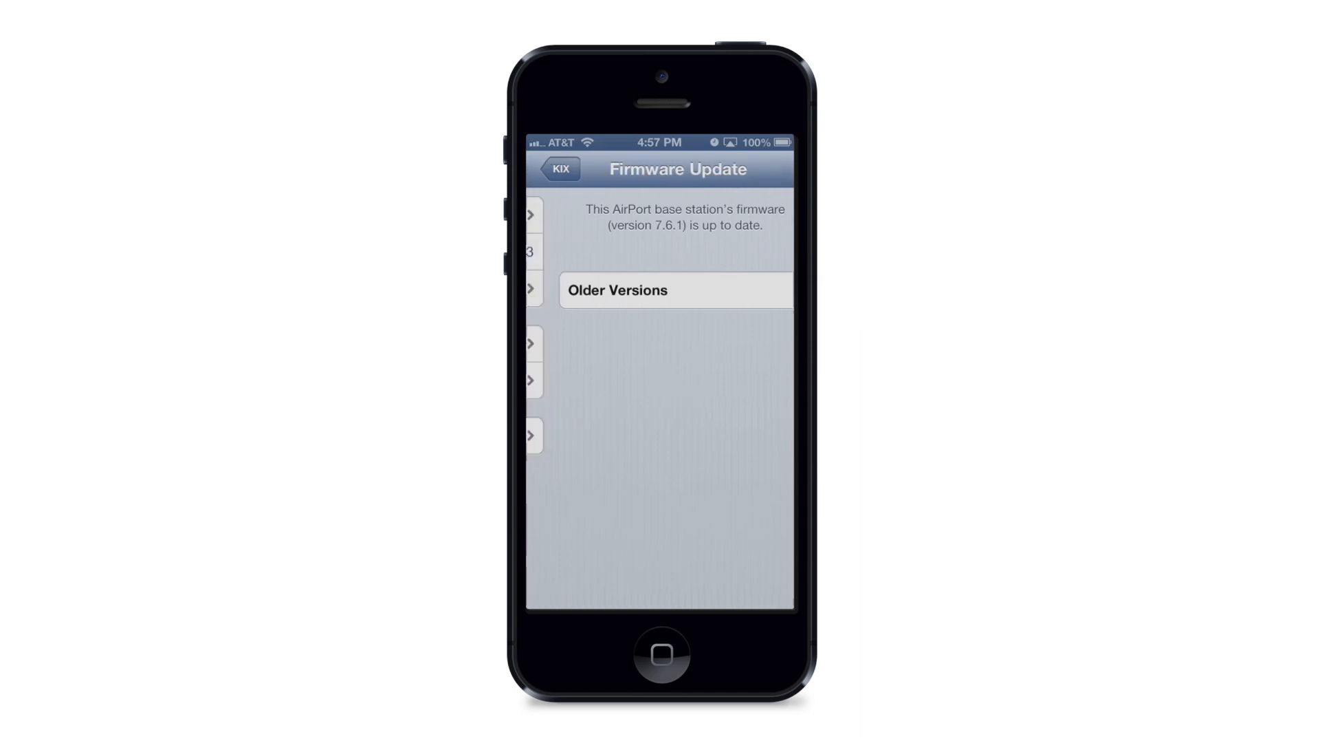
pyautogui.click(557, 168)
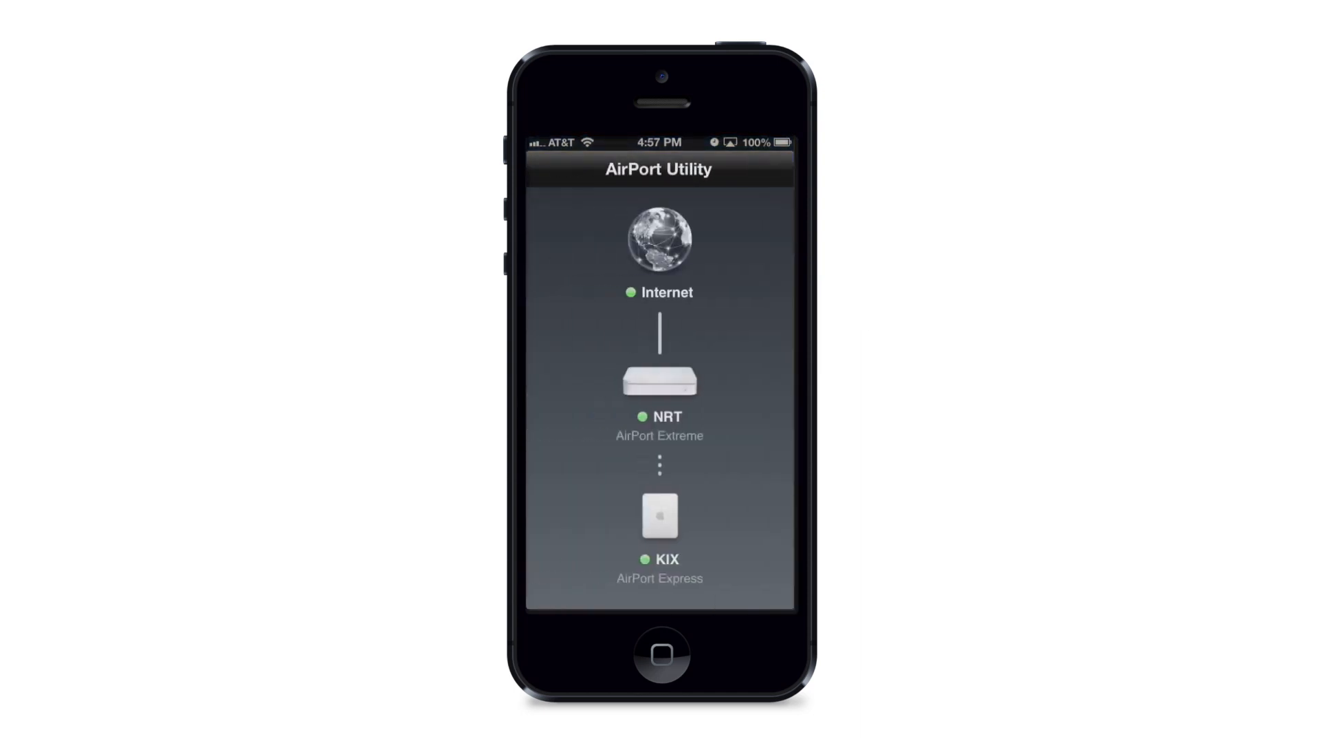